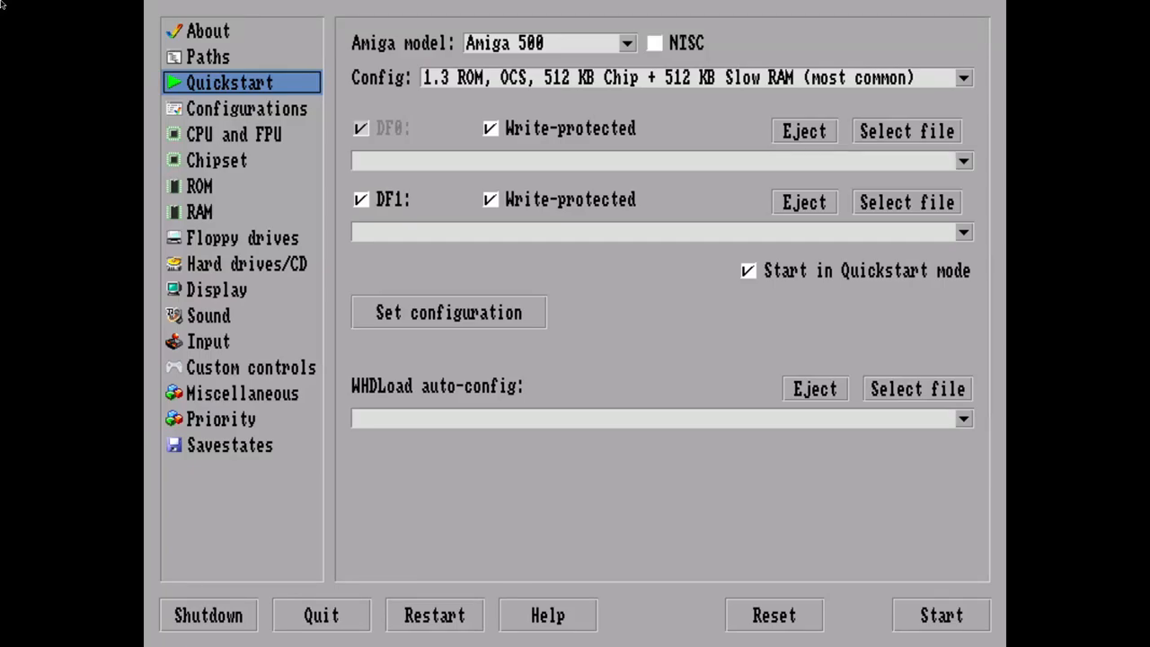
{"action": "mouse_move", "coordinate": [123, 89]}
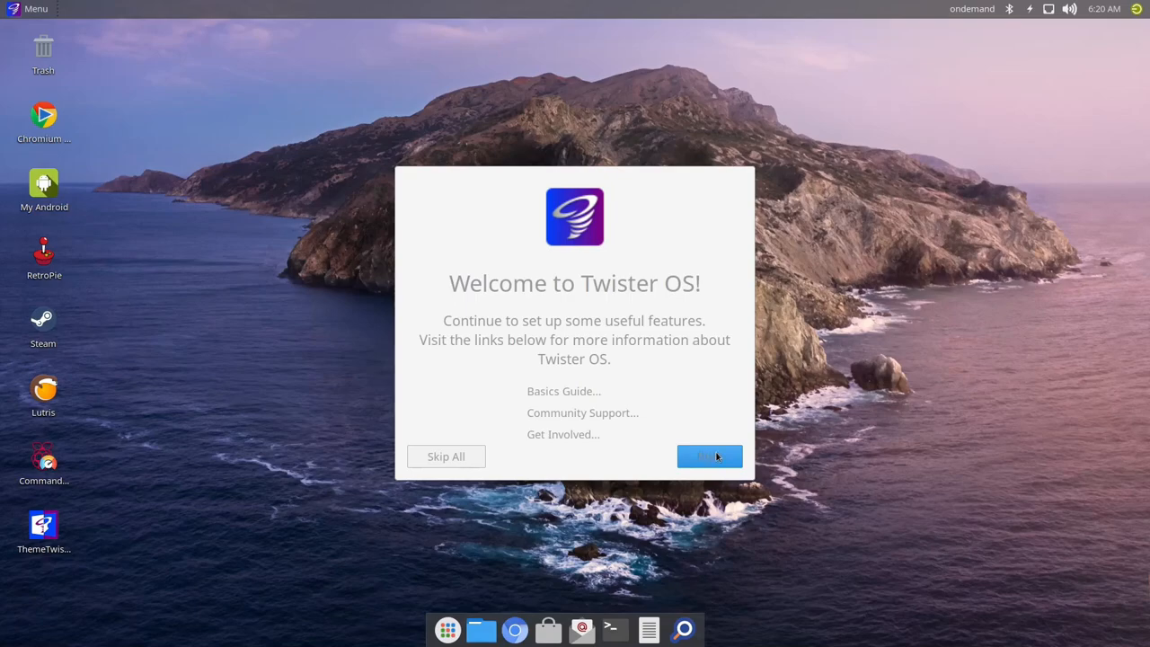
Skip the Welcome, Raspberry Pi Configuration and Update pages and dismiss the wizard to the clouds desktop
{"action": "left_click", "coordinate": [708, 456]}
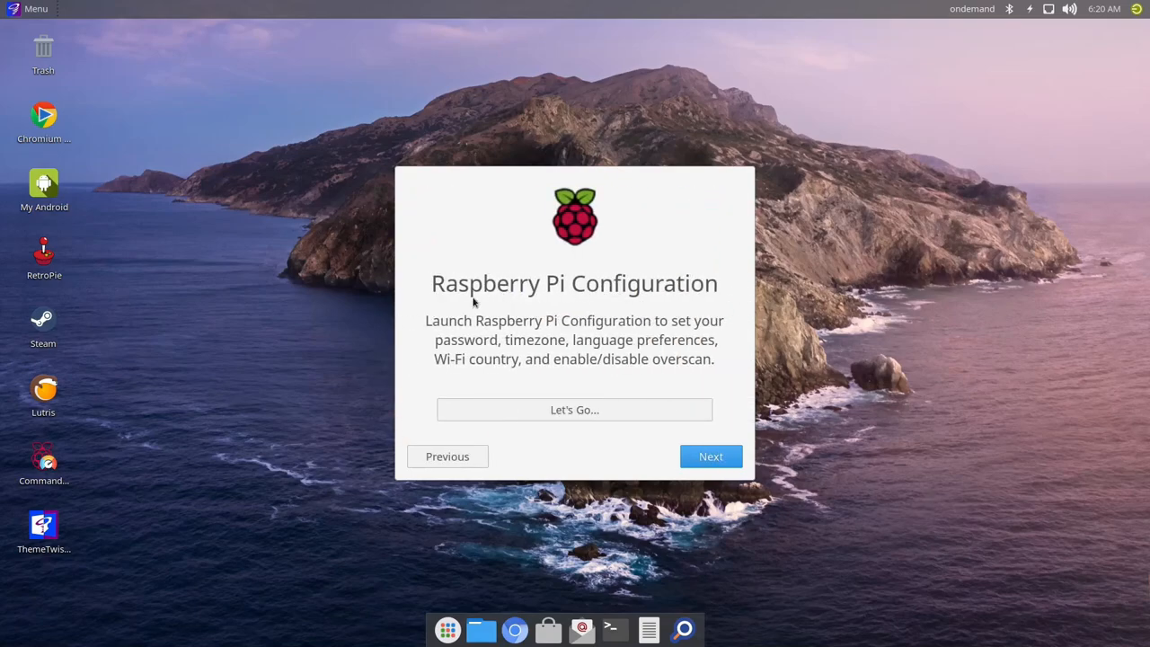
{"action": "left_click", "coordinate": [711, 457]}
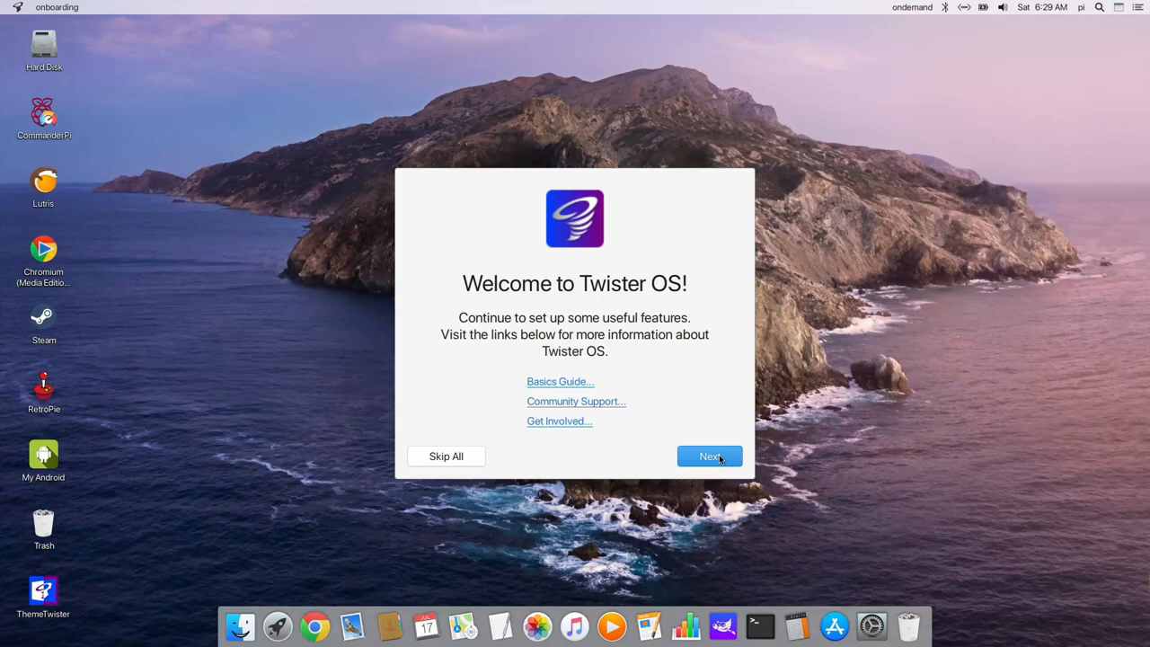
{"action": "left_click", "coordinate": [709, 457]}
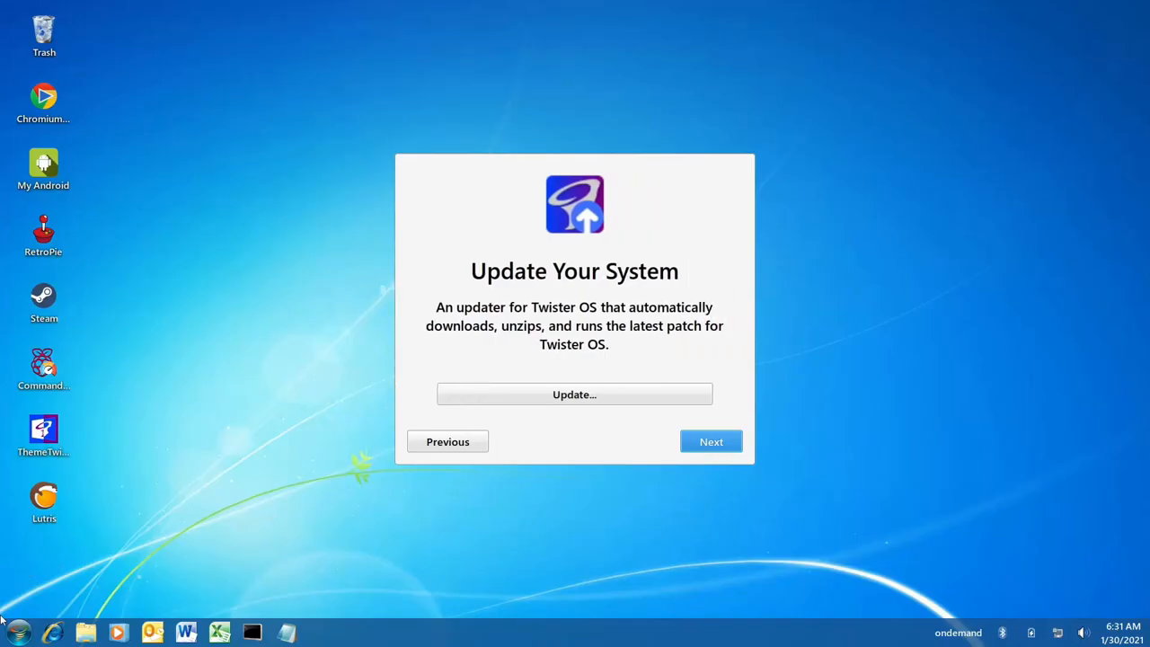
{"action": "left_click", "coordinate": [16, 633]}
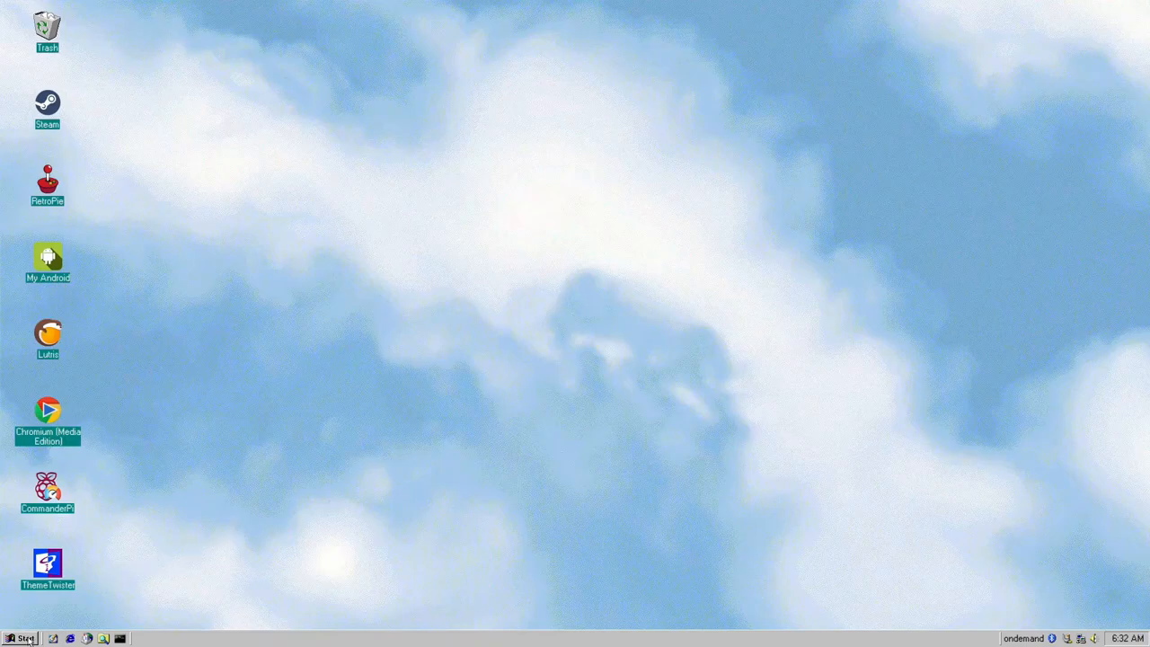
{"action": "left_click", "coordinate": [20, 638]}
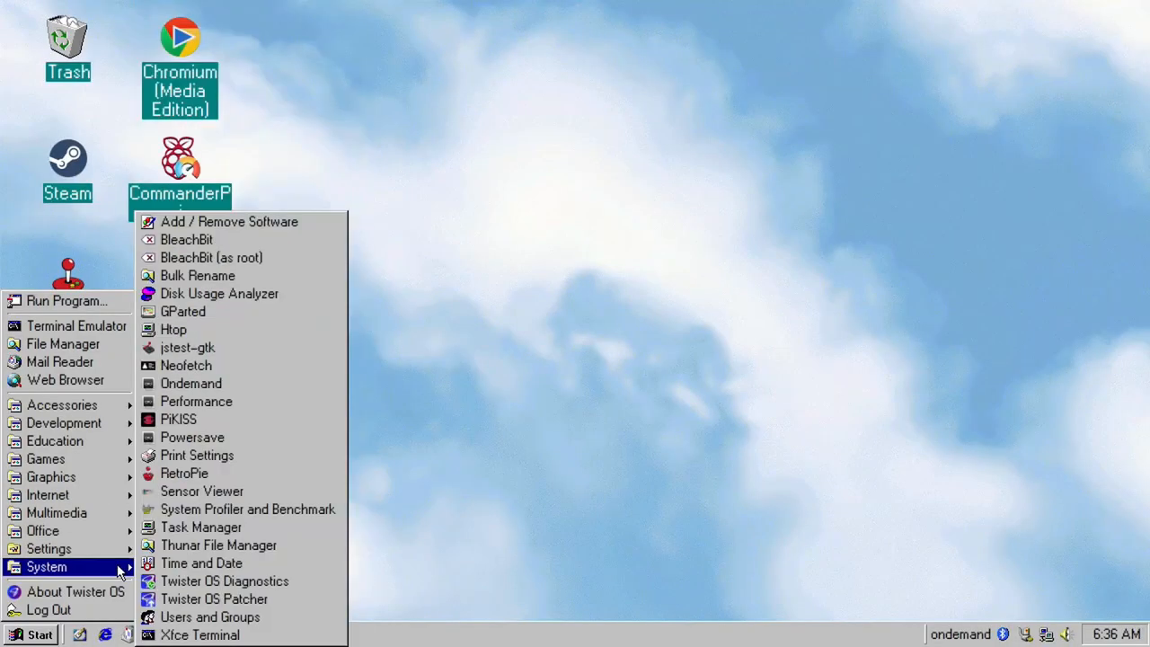
{"action": "mouse_move", "coordinate": [178, 420]}
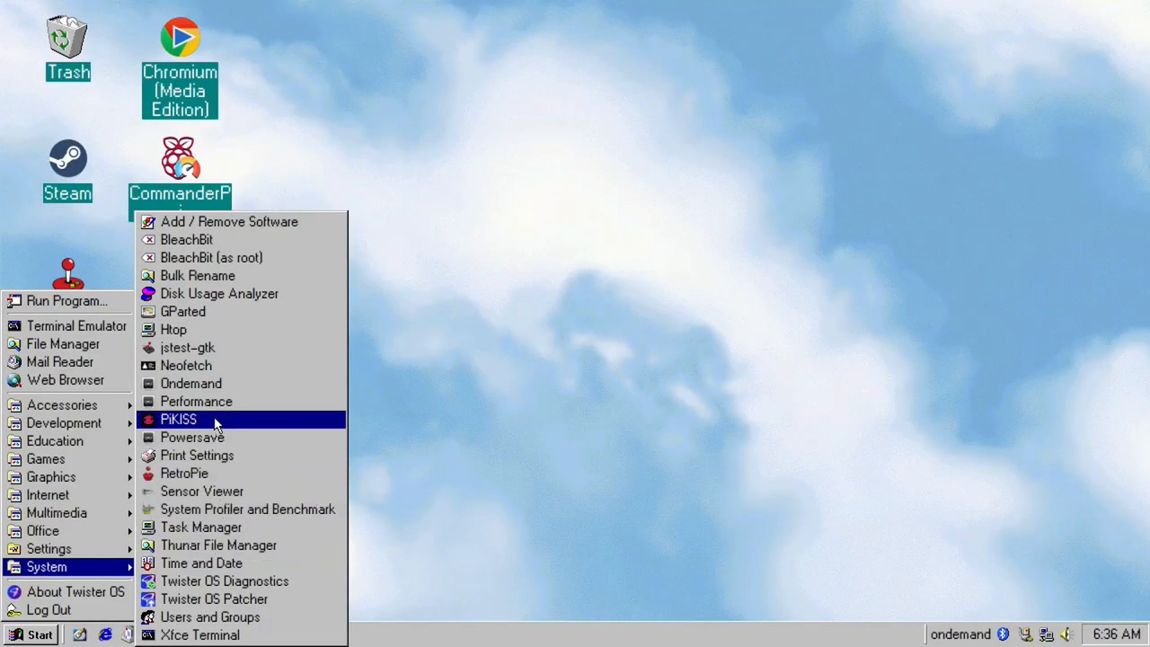
{"action": "mouse_move", "coordinate": [241, 424]}
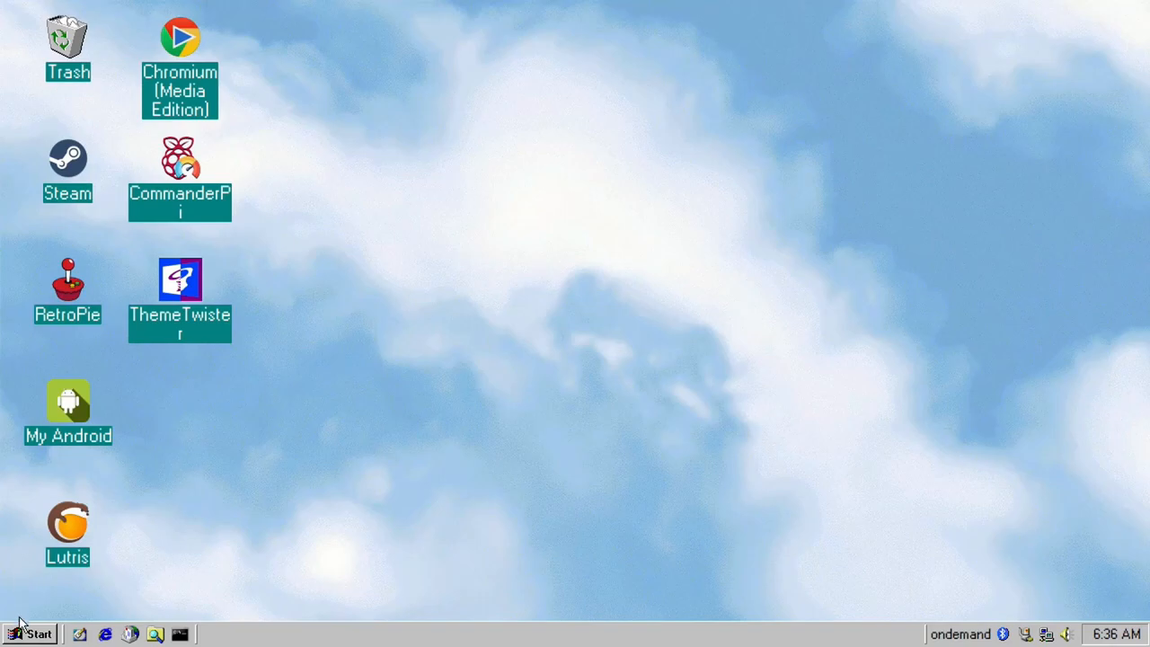
Launch PiKISS from the System section of the installed programs list
{"action": "left_click", "coordinate": [32, 634]}
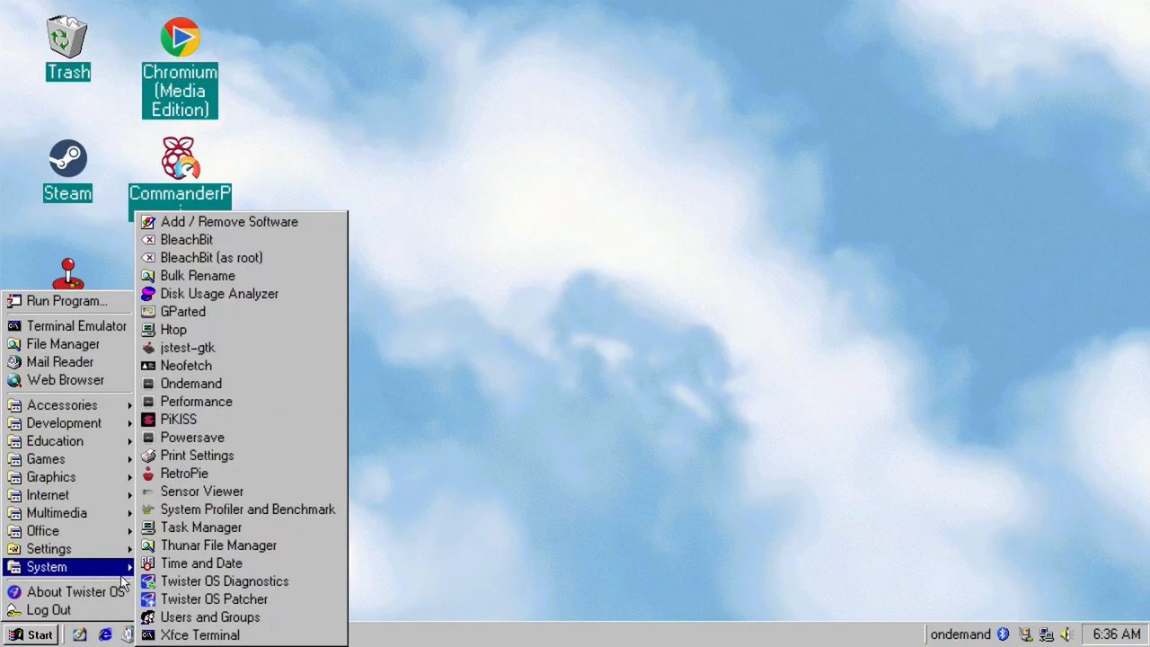
{"action": "left_click", "coordinate": [76, 325]}
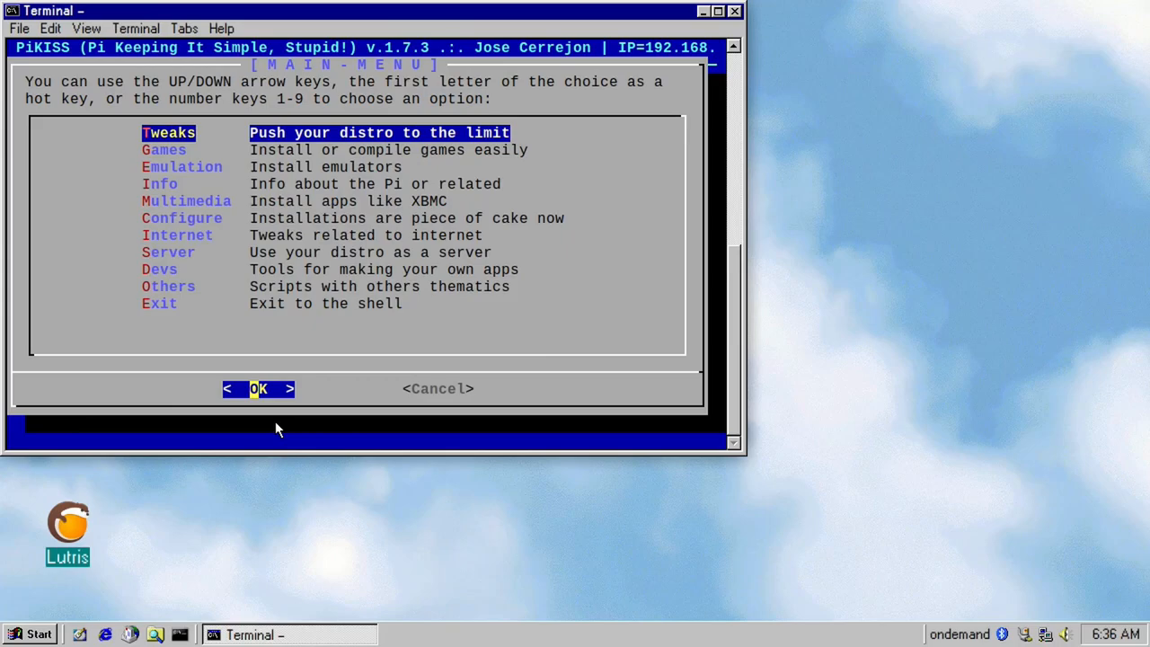
Choose Emulation, then Amiga in the emulators list, starting the Amiberry install
{"action": "key", "text": "Down"}
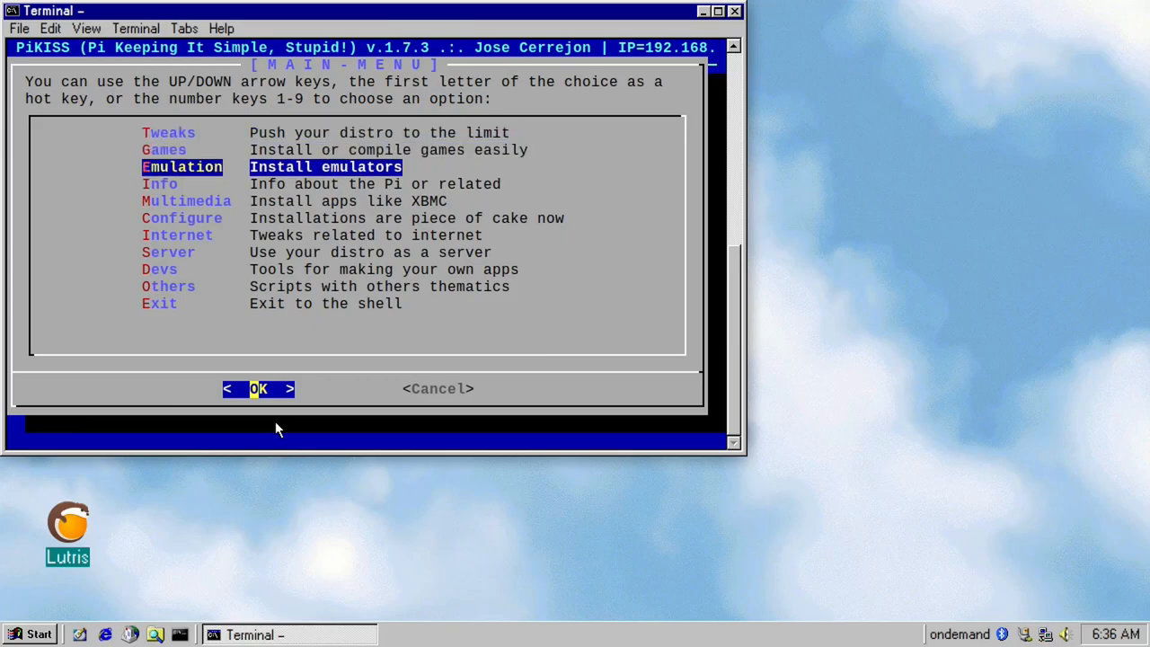
{"action": "left_click", "coordinate": [259, 388]}
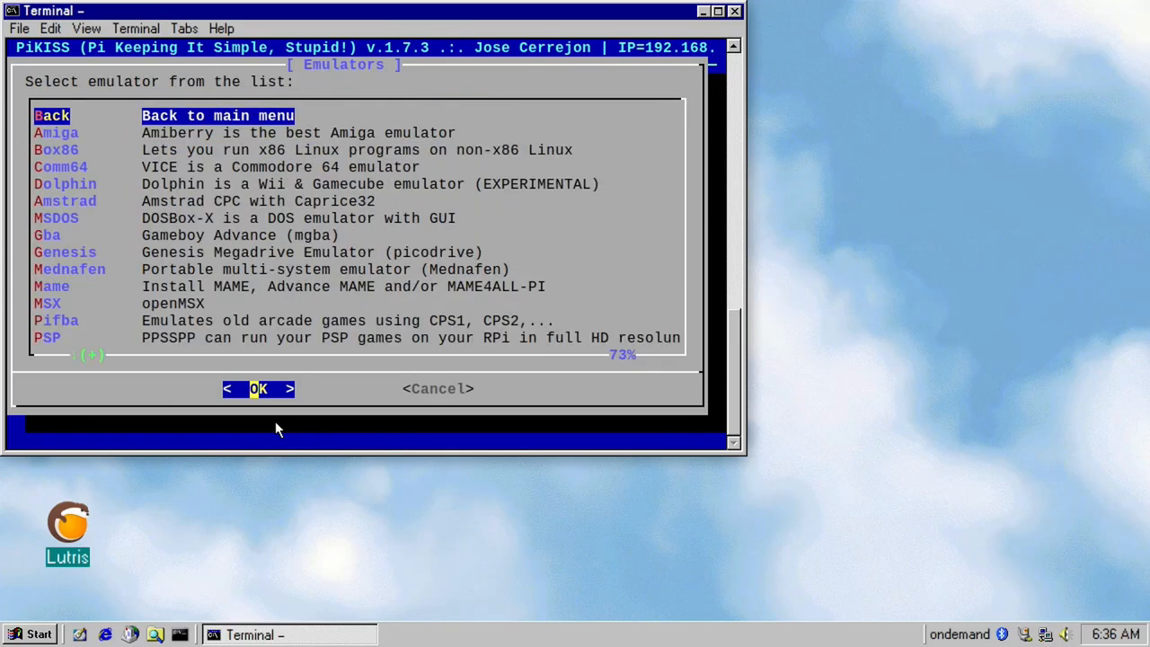
{"action": "left_click", "coordinate": [68, 270]}
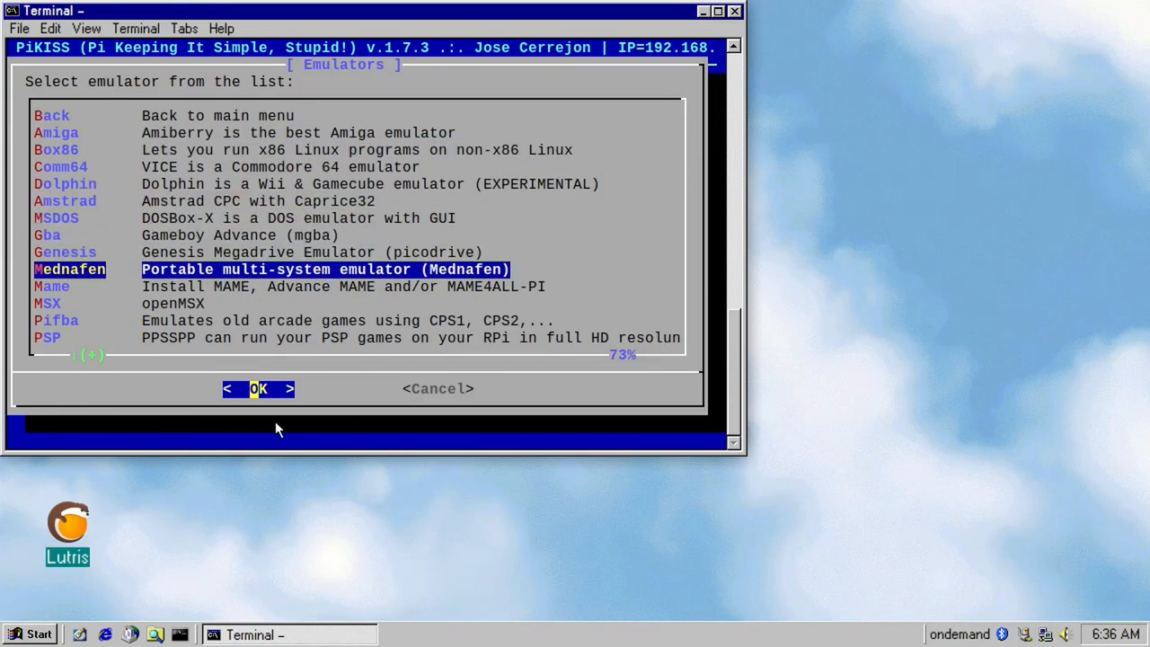
{"action": "scroll", "scroll_direction": "down", "scroll_amount": 3}
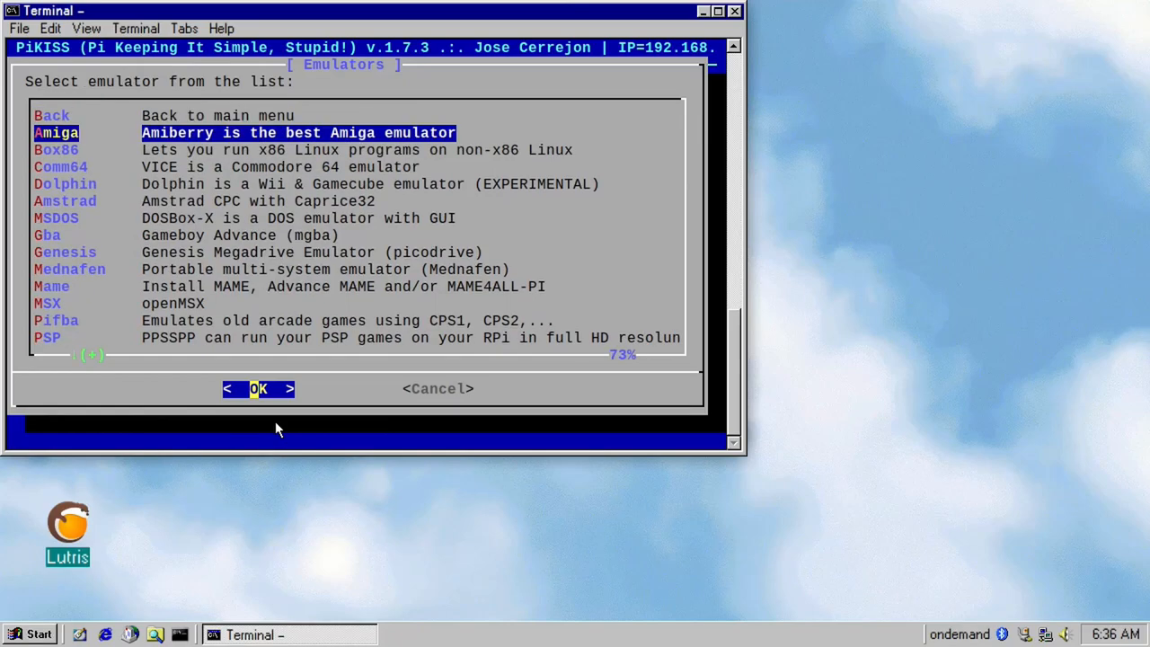
{"action": "left_click", "coordinate": [259, 388]}
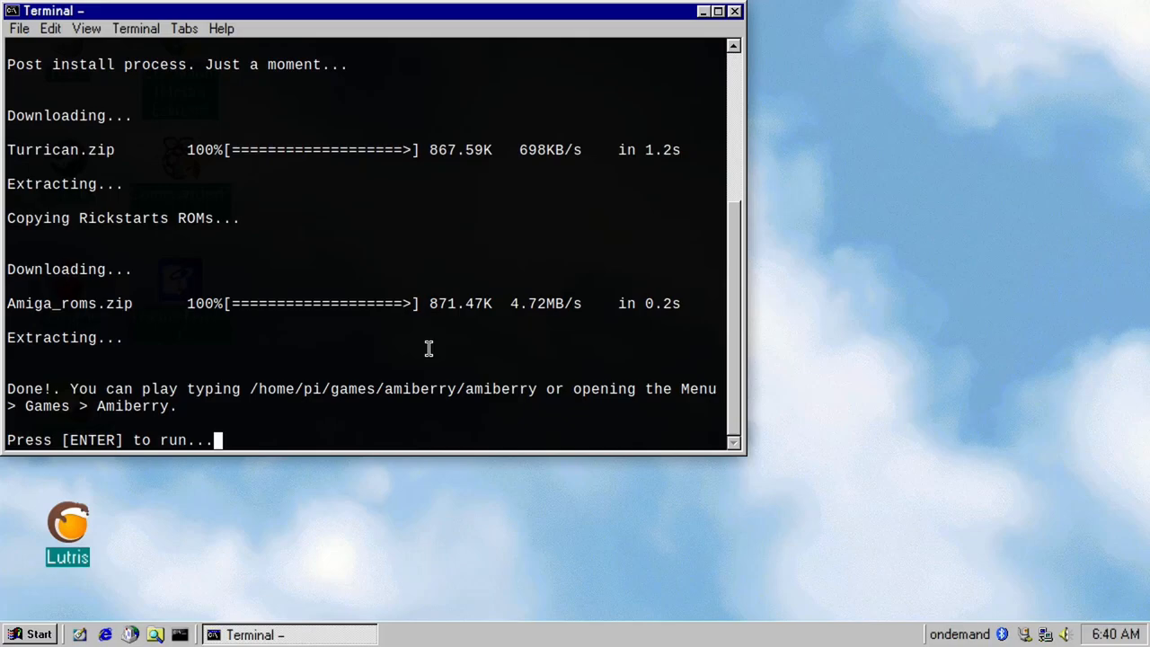
Acknowledge the Amiberry install completion and return to the PiKISS menu
{"action": "key", "text": "enter"}
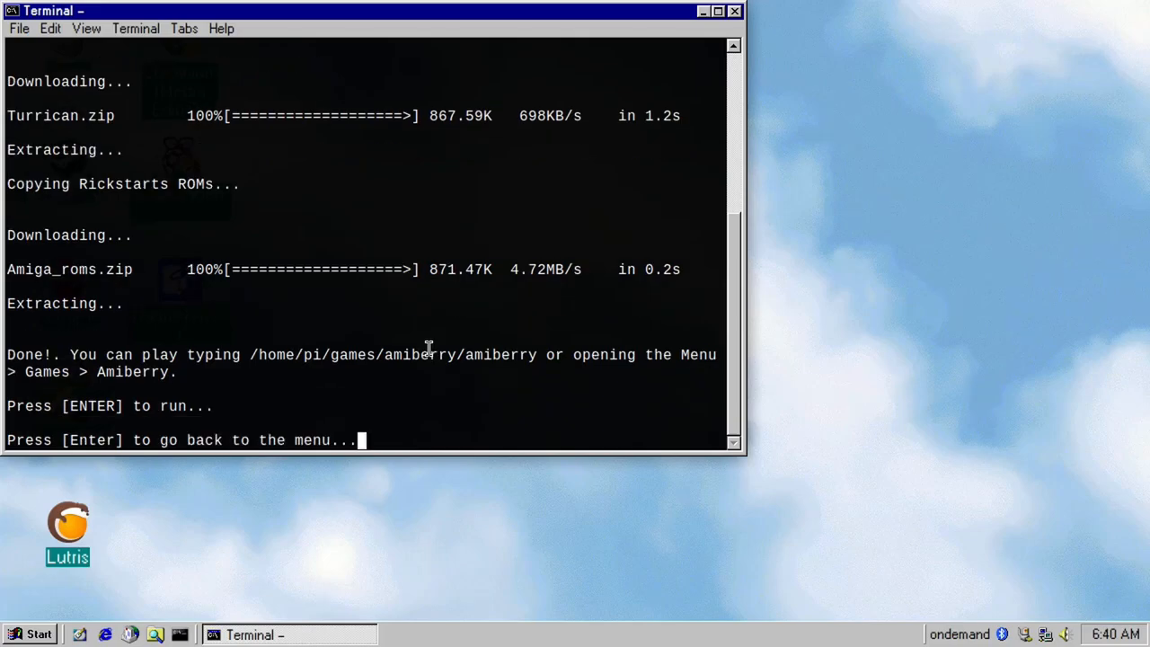
{"action": "key", "text": "enter"}
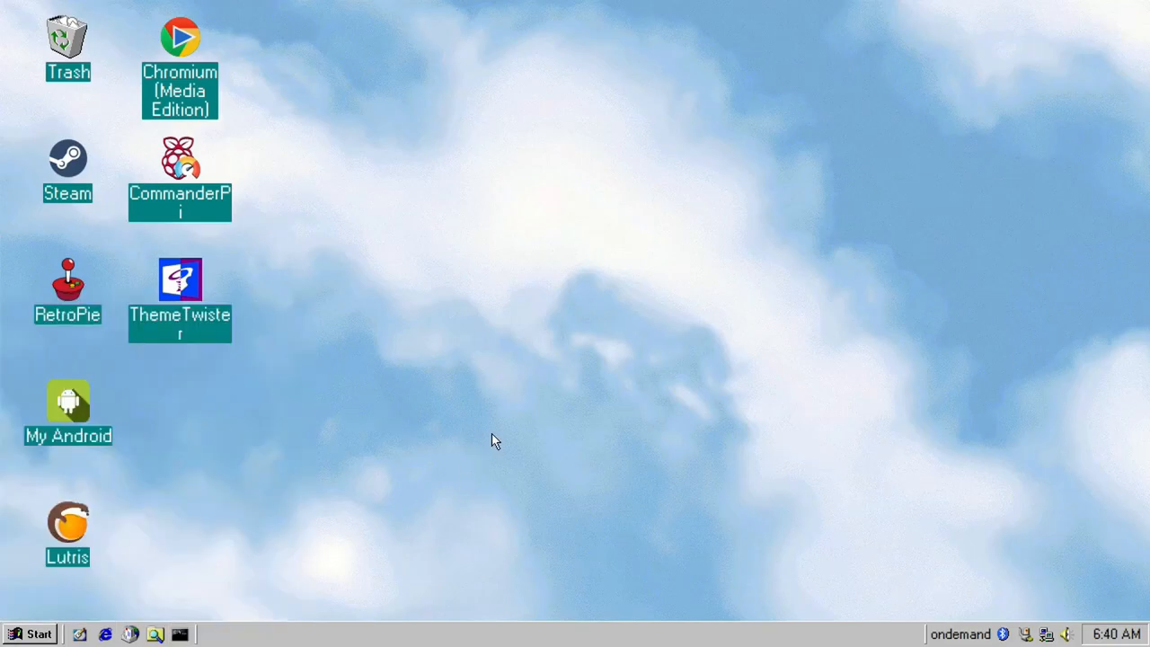
{"action": "mouse_move", "coordinate": [352, 323]}
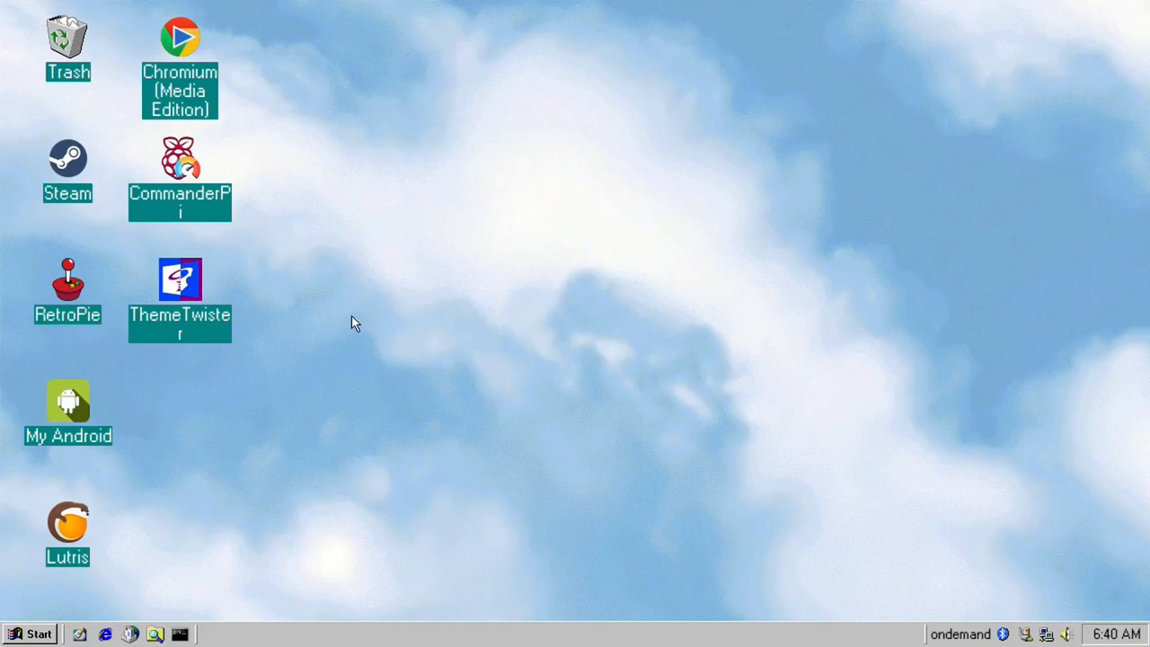
{"action": "mouse_move", "coordinate": [483, 391]}
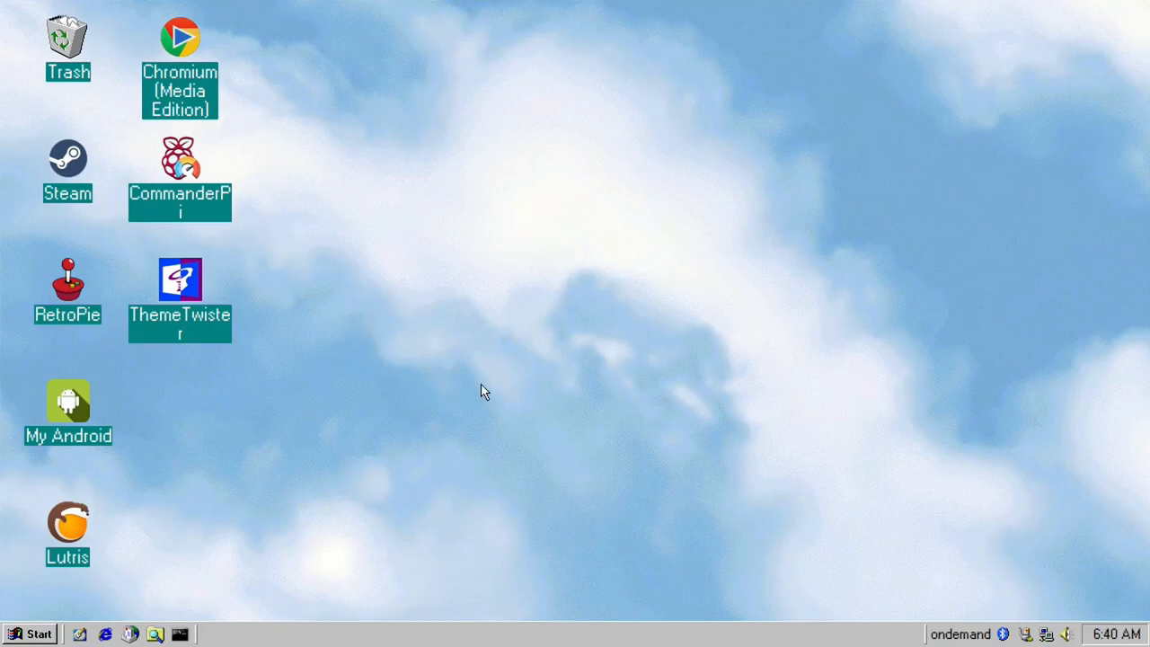
{"action": "mouse_move", "coordinate": [525, 376]}
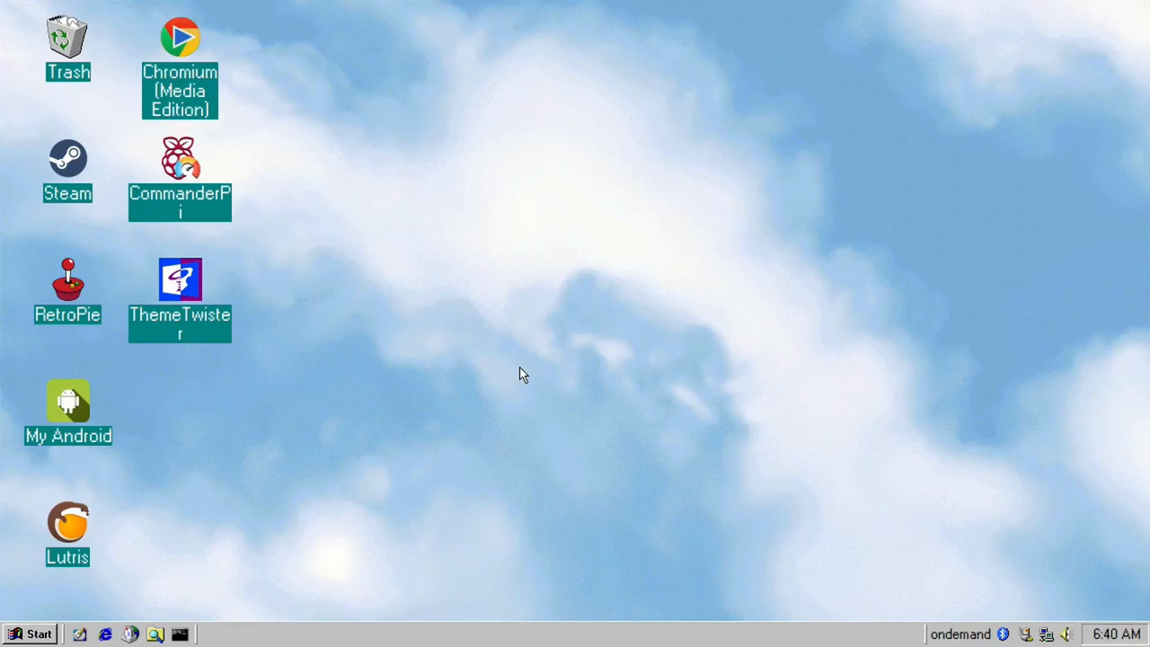
{"action": "mouse_move", "coordinate": [291, 449]}
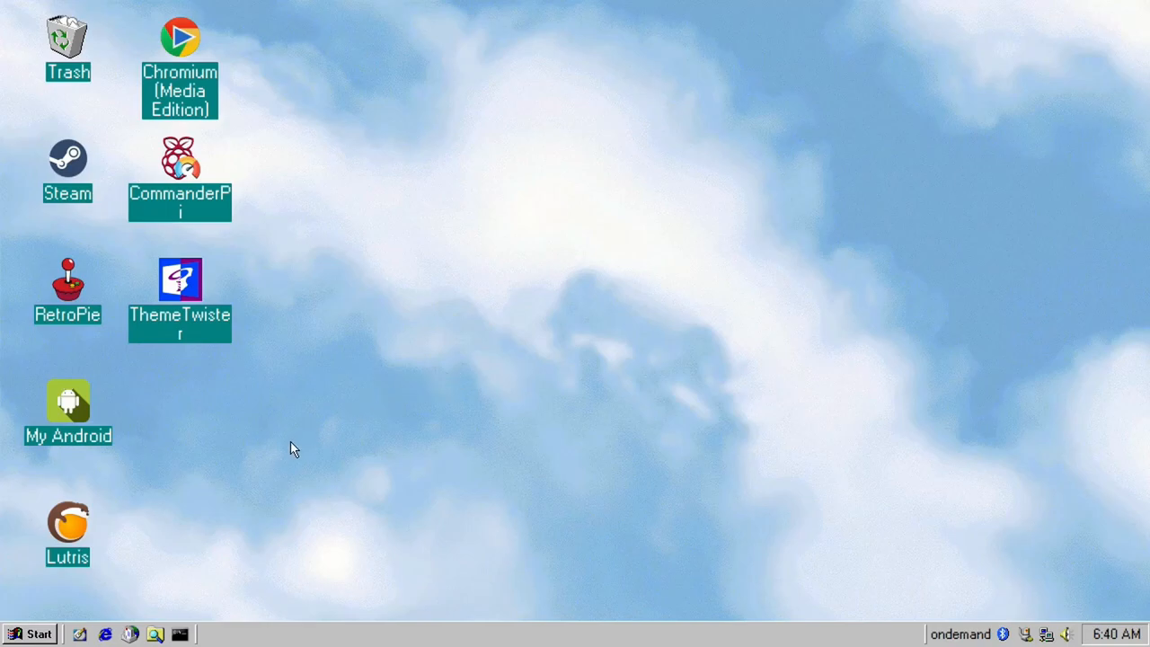
Launch Amiberry from the start menu, showing its Amiga 500 Quickstart configuration
{"action": "left_click", "coordinate": [25, 634]}
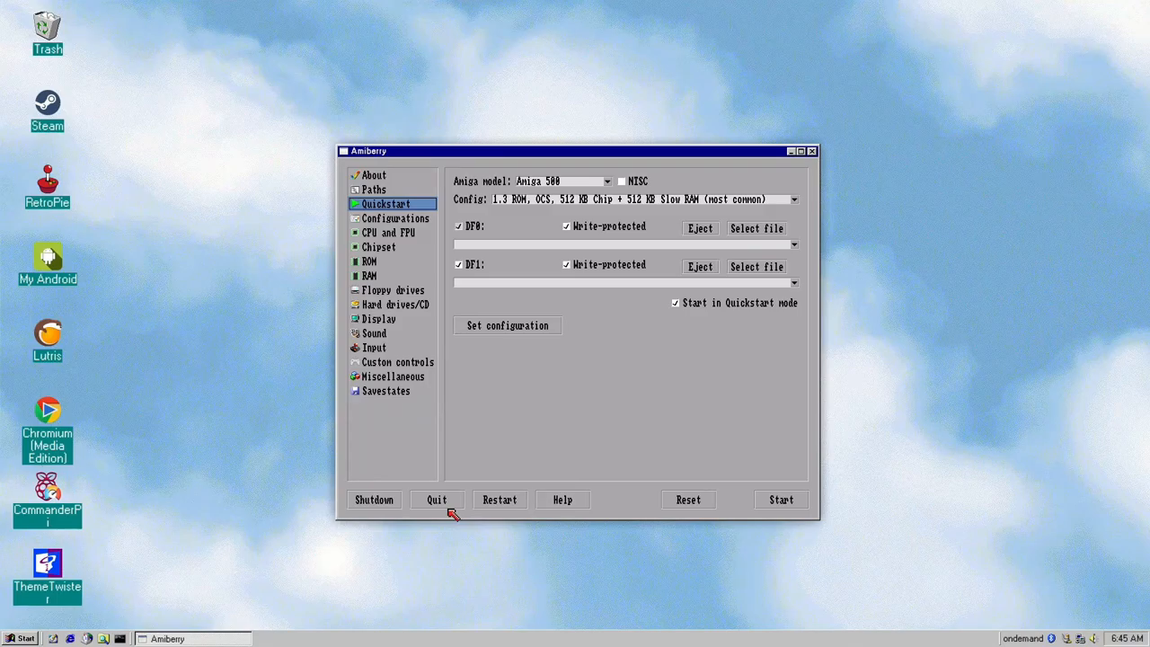
Quit Amiberry, closing its settings window
{"action": "left_click", "coordinate": [780, 499]}
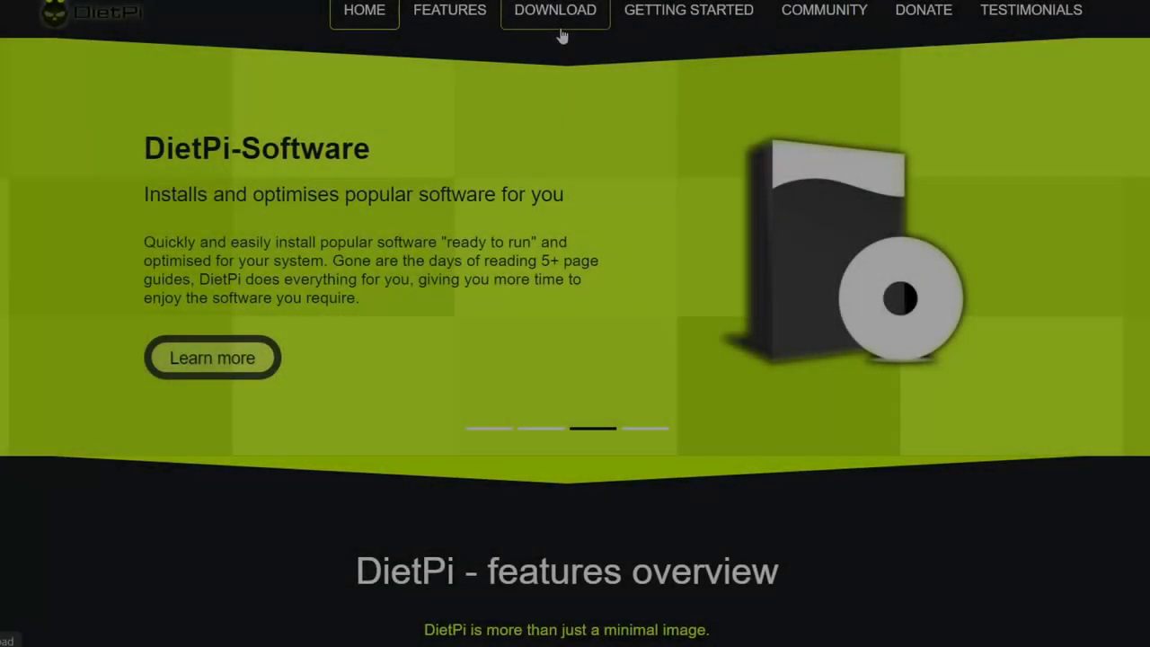
Show the DietPi Raspberry Pi download images: 32-bit, 64-bit beta, Amiberry and Allo GUI
{"action": "left_click", "coordinate": [554, 11]}
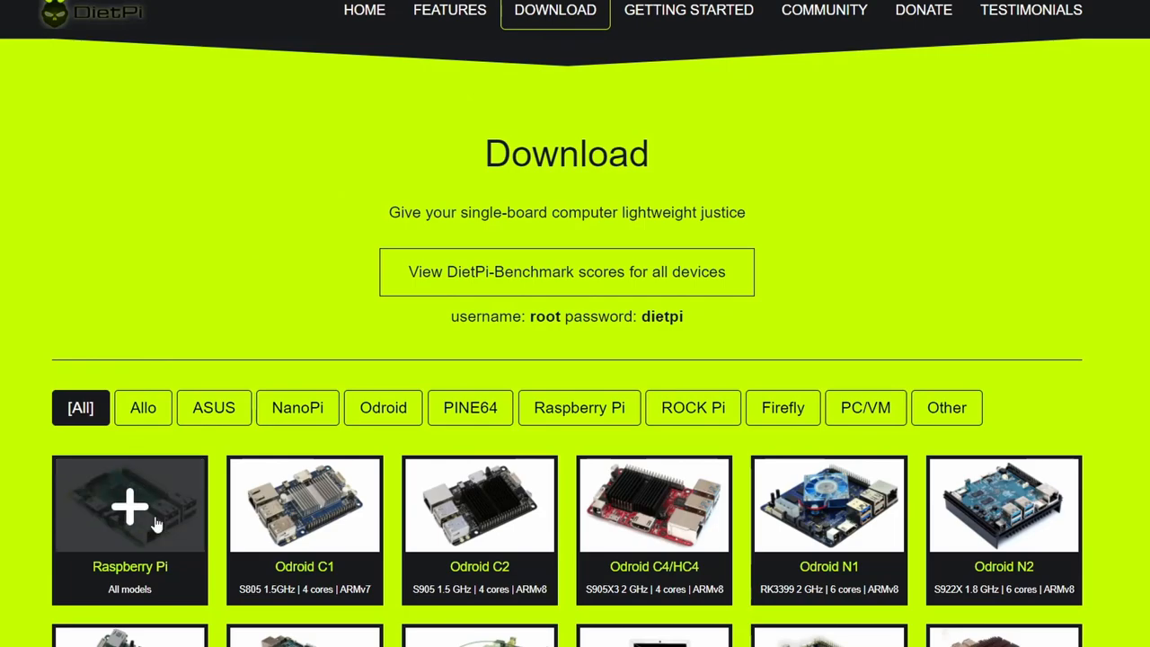
{"action": "left_click", "coordinate": [130, 503]}
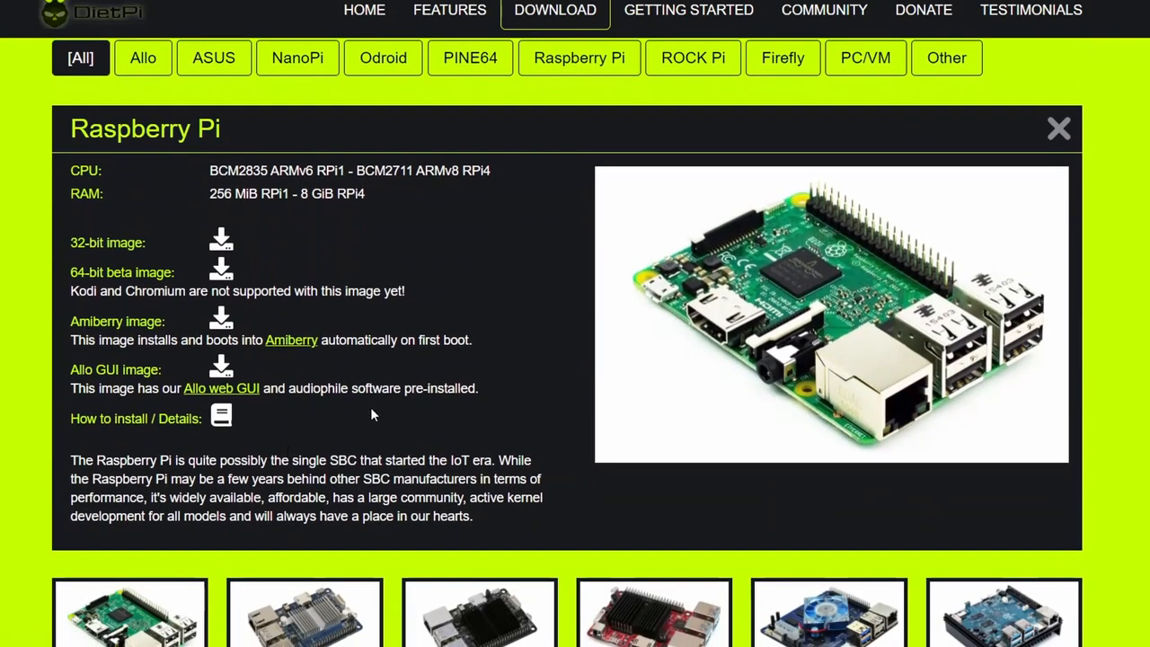
{"action": "mouse_move", "coordinate": [219, 320]}
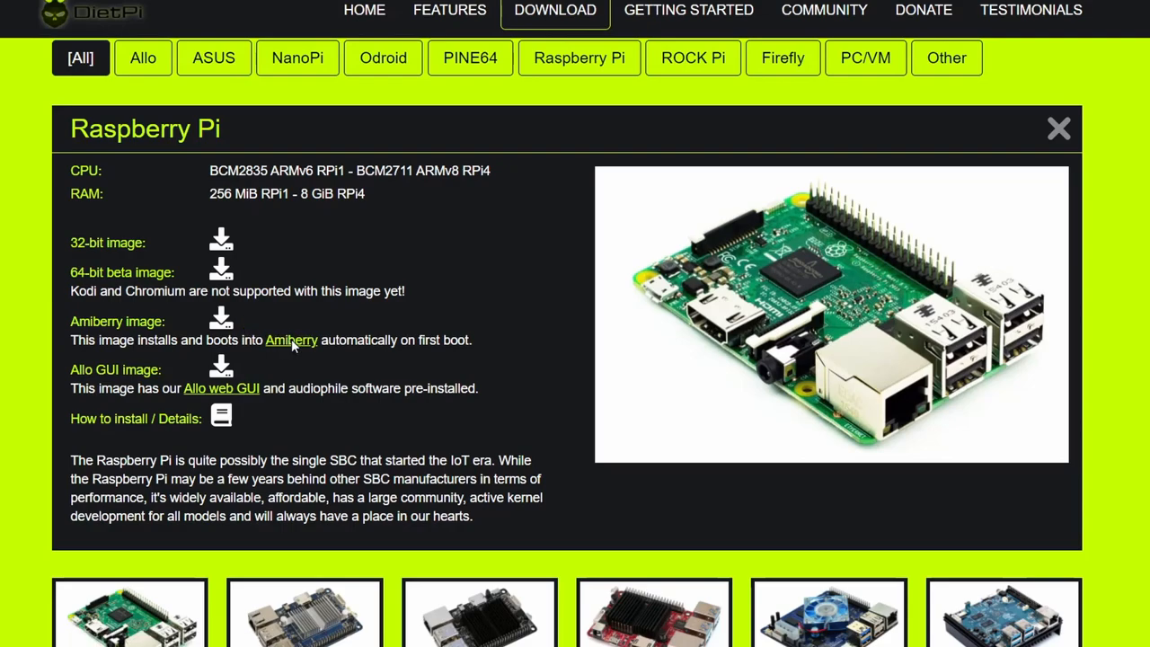
{"action": "left_click", "coordinate": [291, 340]}
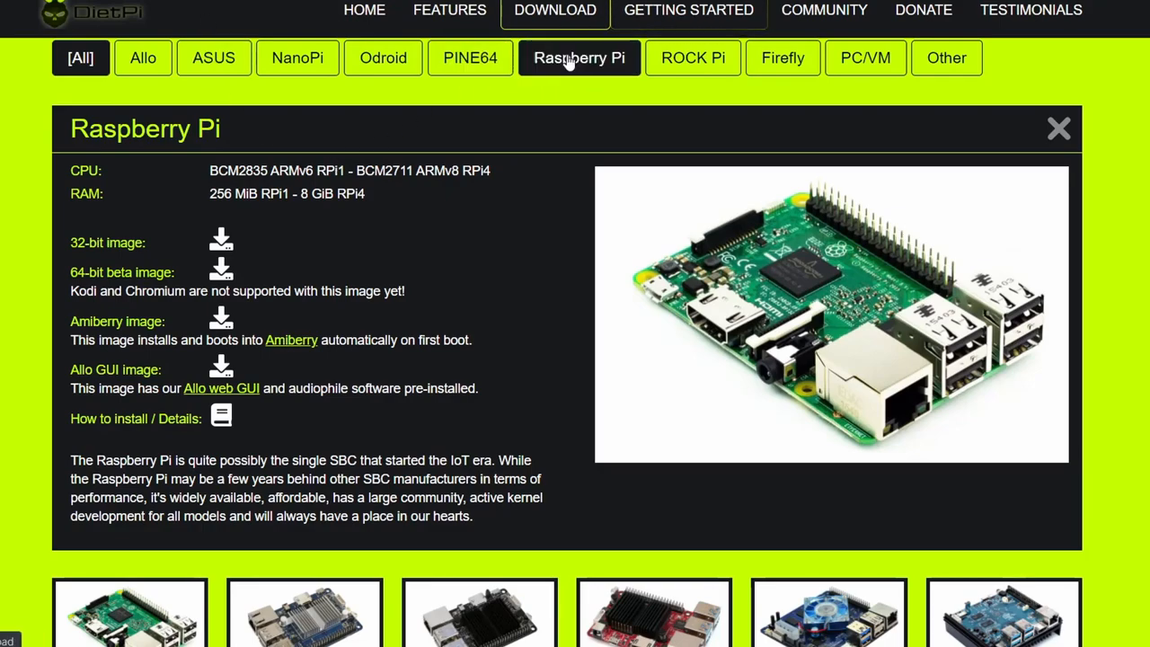
{"action": "left_click", "coordinate": [449, 10]}
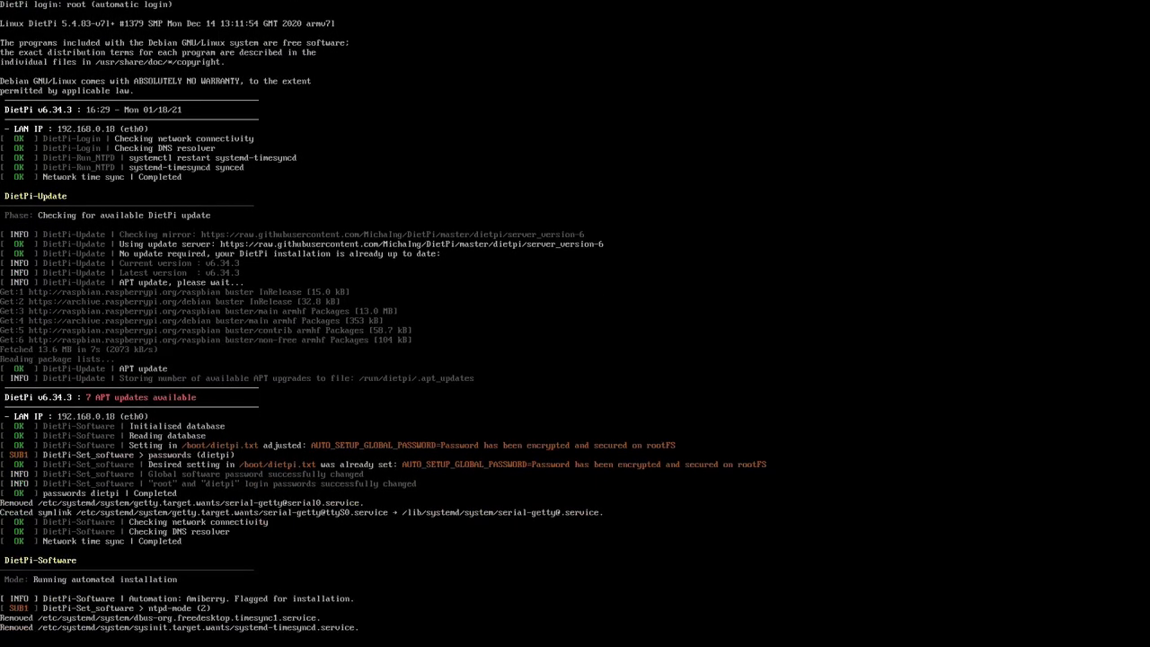
Follow the DietPi first-boot console log as the automated Amiberry installation runs
{"action": "scroll", "scroll_direction": "down", "scroll_amount": 3}
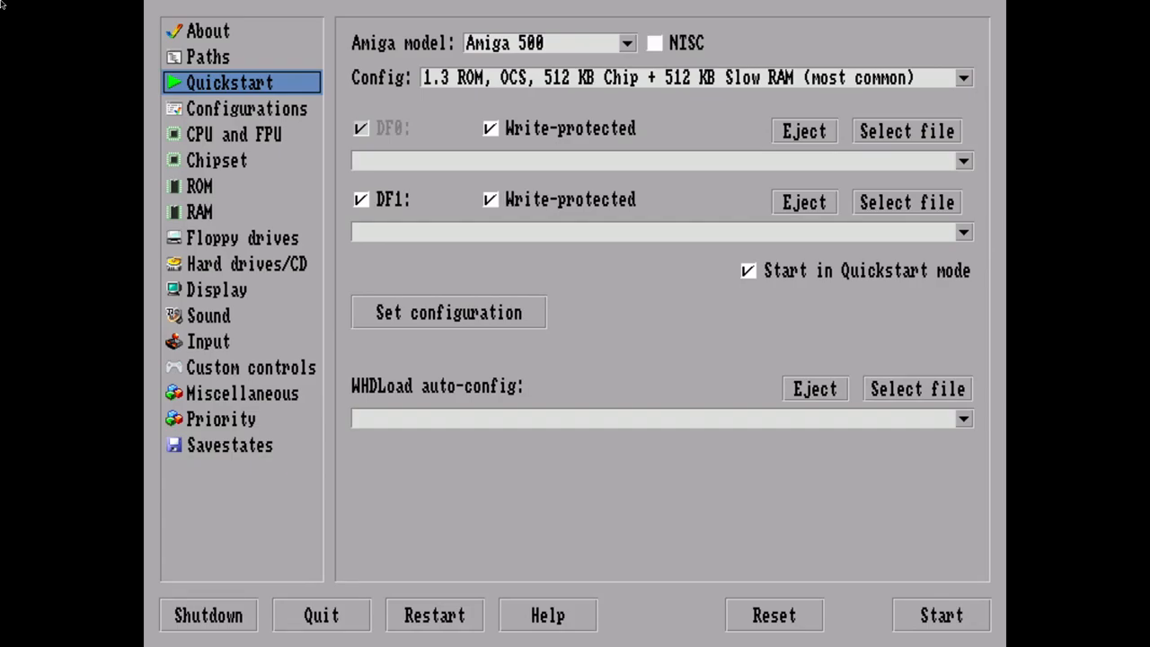
{"action": "mouse_move", "coordinate": [318, 317]}
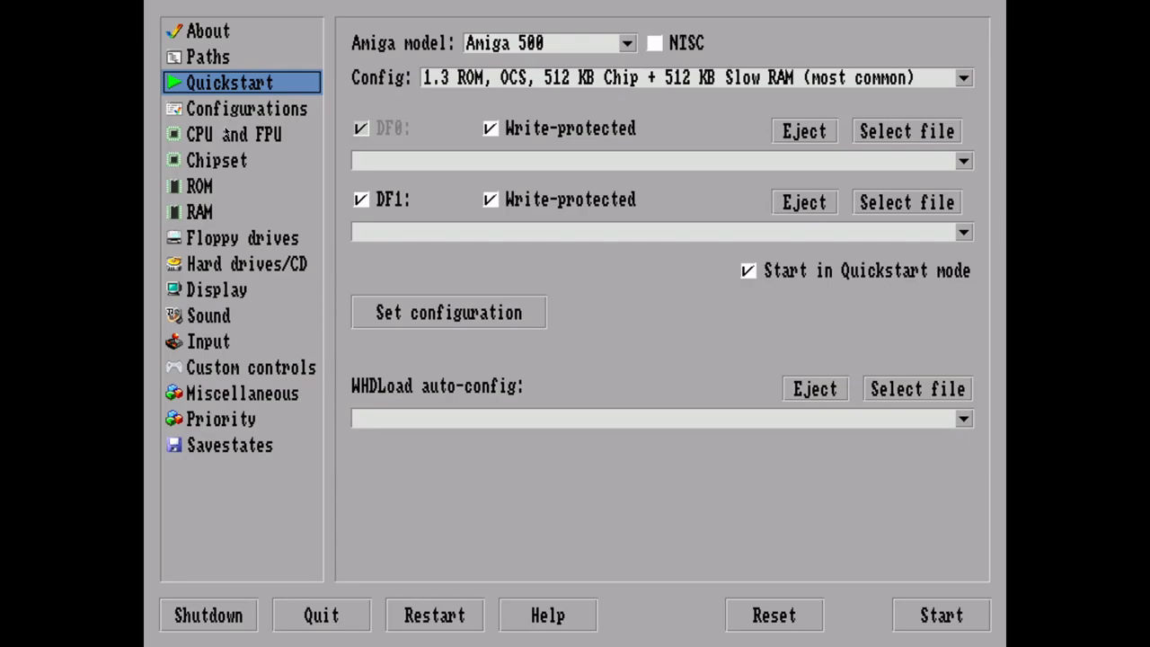
Select the main ROM file in Amiberry's ROM panel, start Turrican and fire the flame beam
{"action": "left_click", "coordinate": [199, 185]}
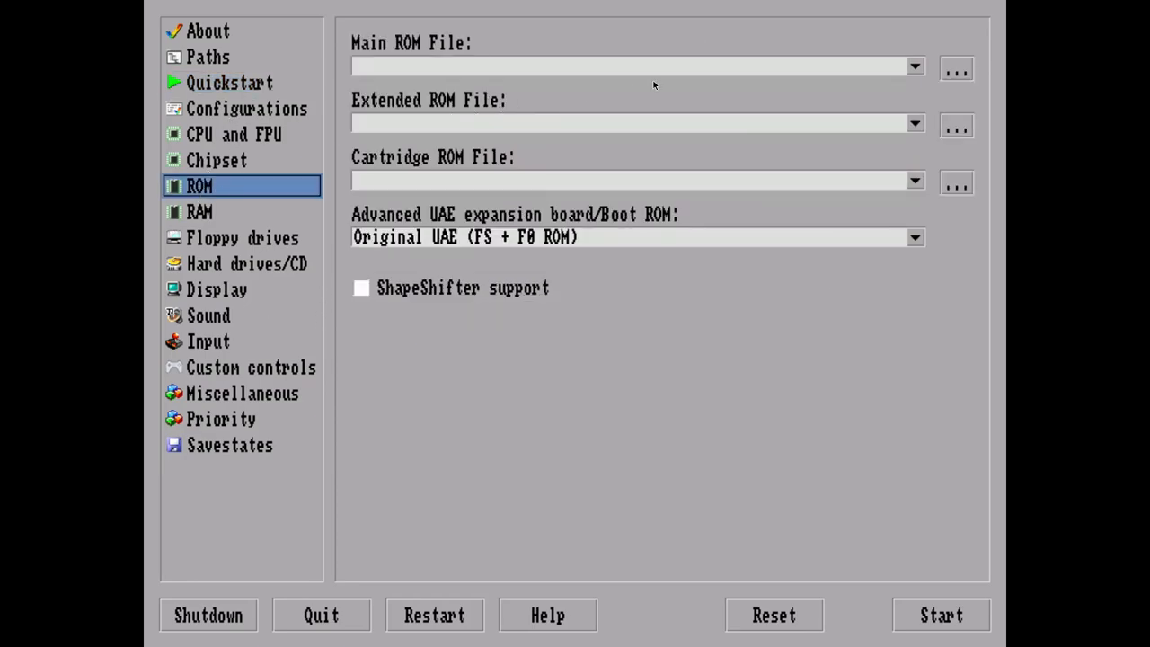
{"action": "left_click", "coordinate": [941, 614]}
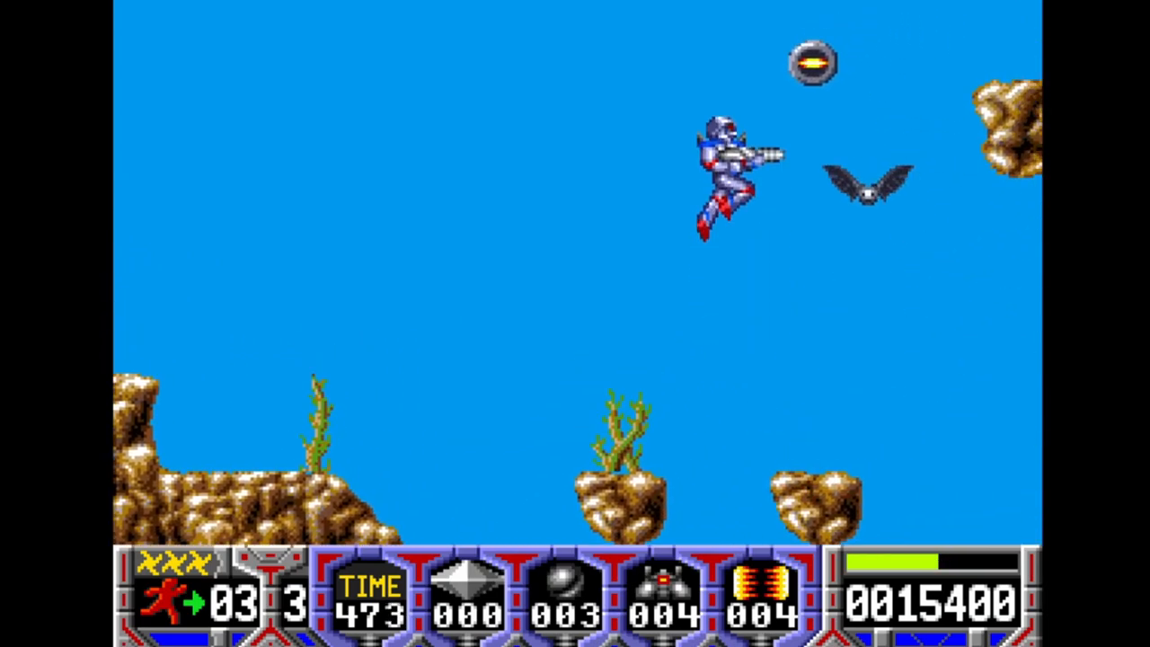
{"action": "key", "text": "space"}
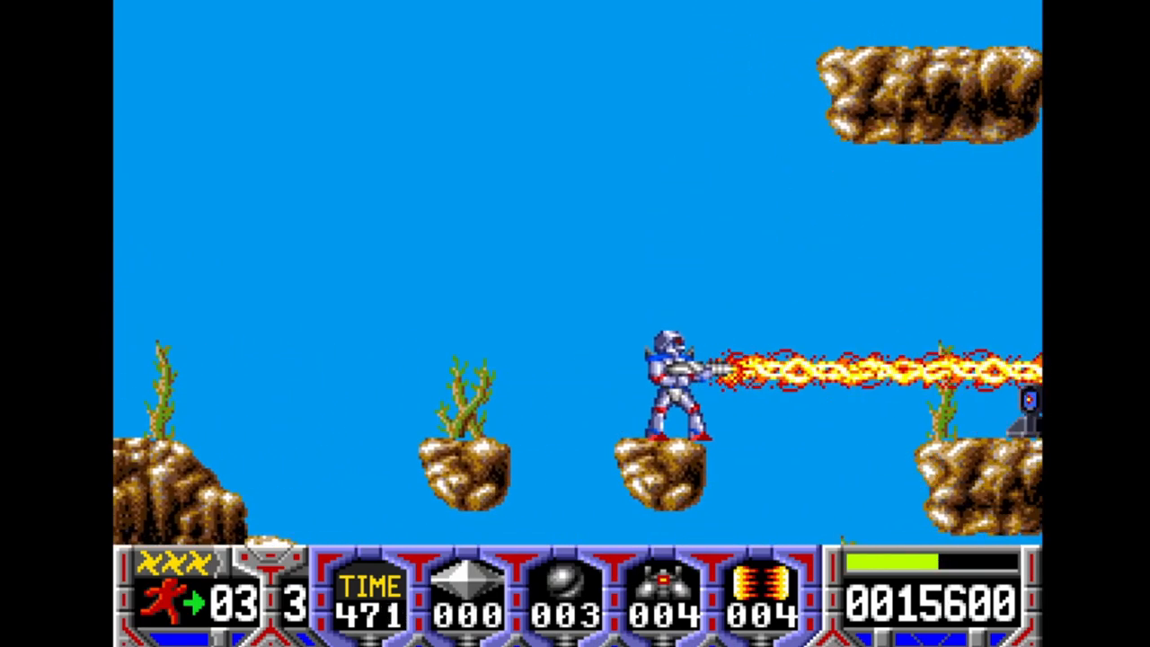